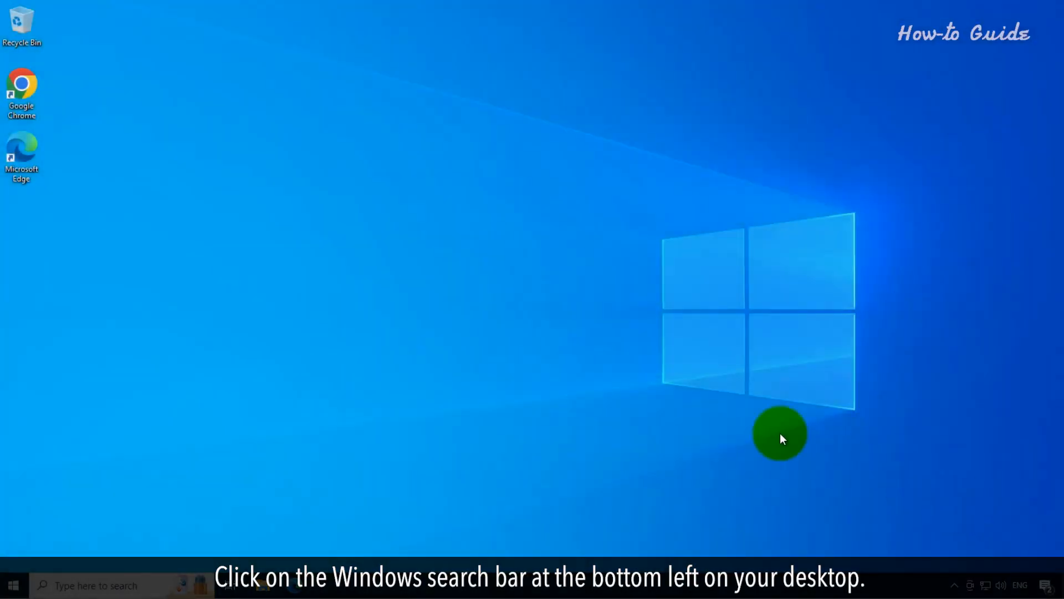
# - Search the taskbar for "change device installation settings" and surface its best match
pyautogui.click(95, 585)
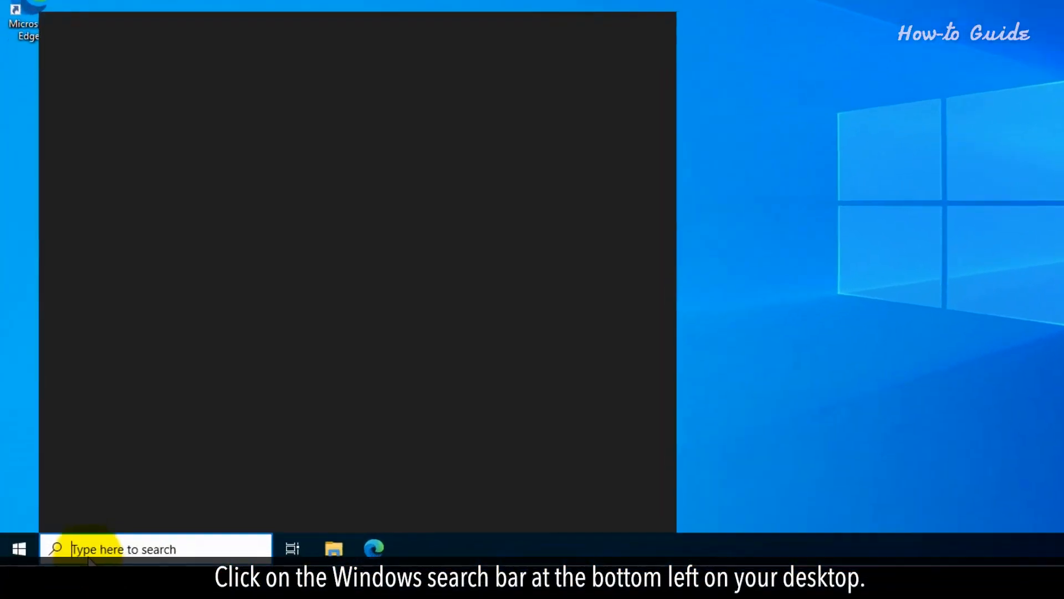
pyautogui.write('change device installation settings')
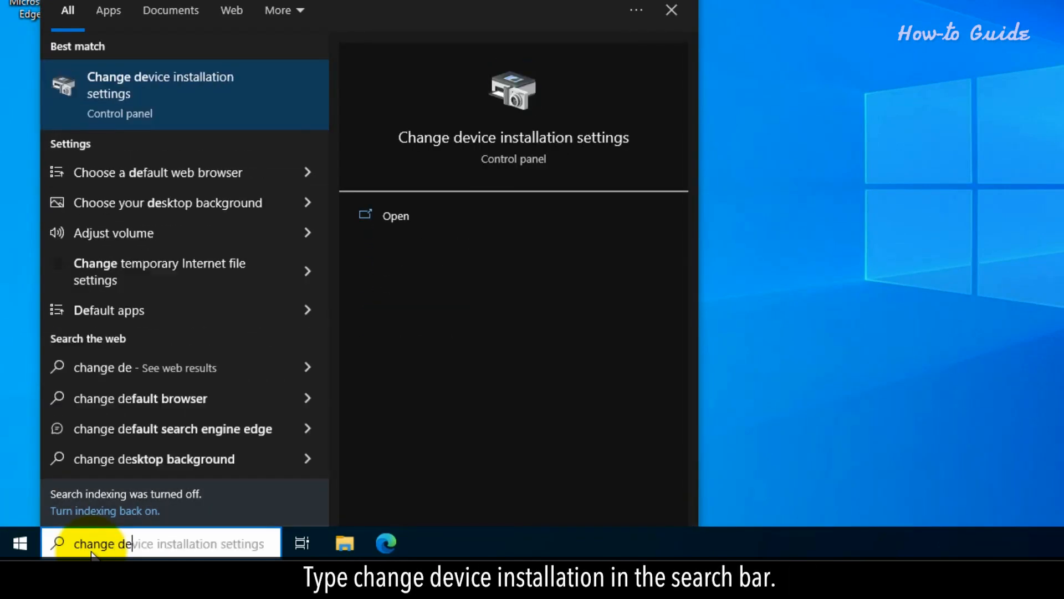
pyautogui.write('vice installation settings')
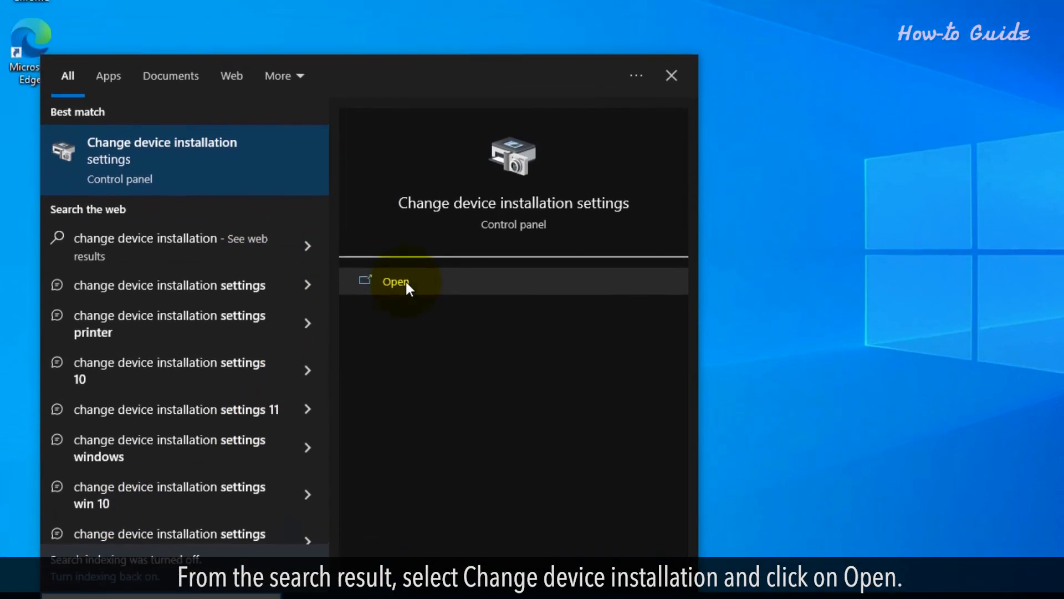
# - Set device installation to Yes (recommended) for automatic app downloads, save, and launch Device Manager
pyautogui.click(394, 281)
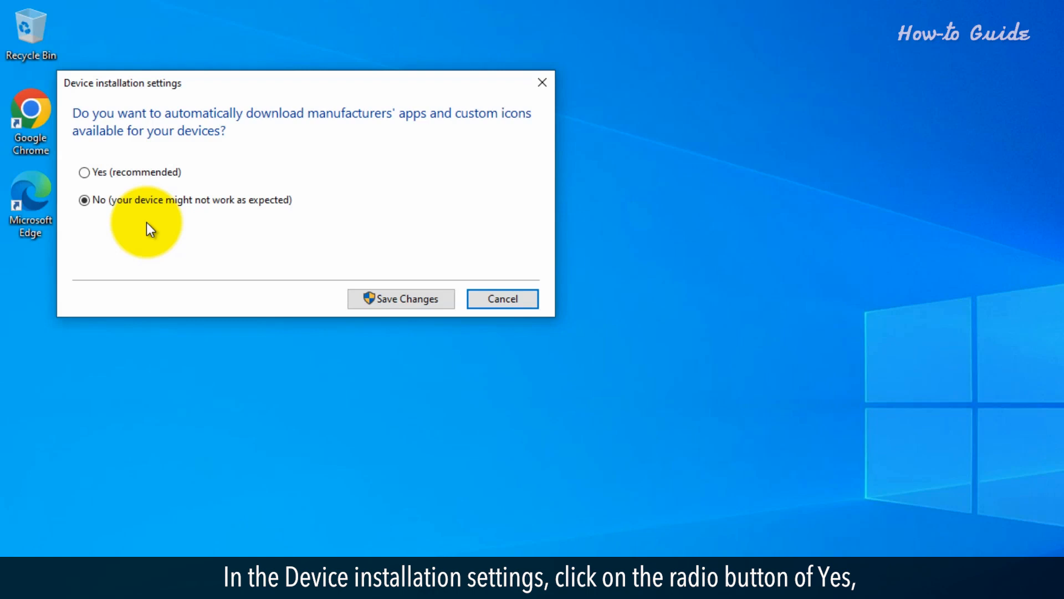
pyautogui.click(84, 172)
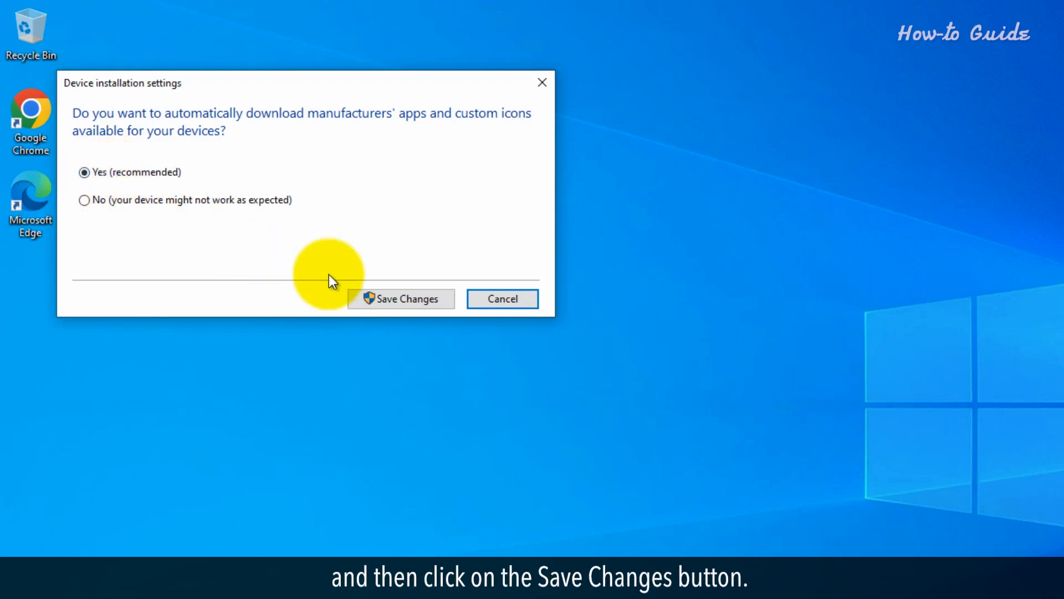
pyautogui.click(400, 299)
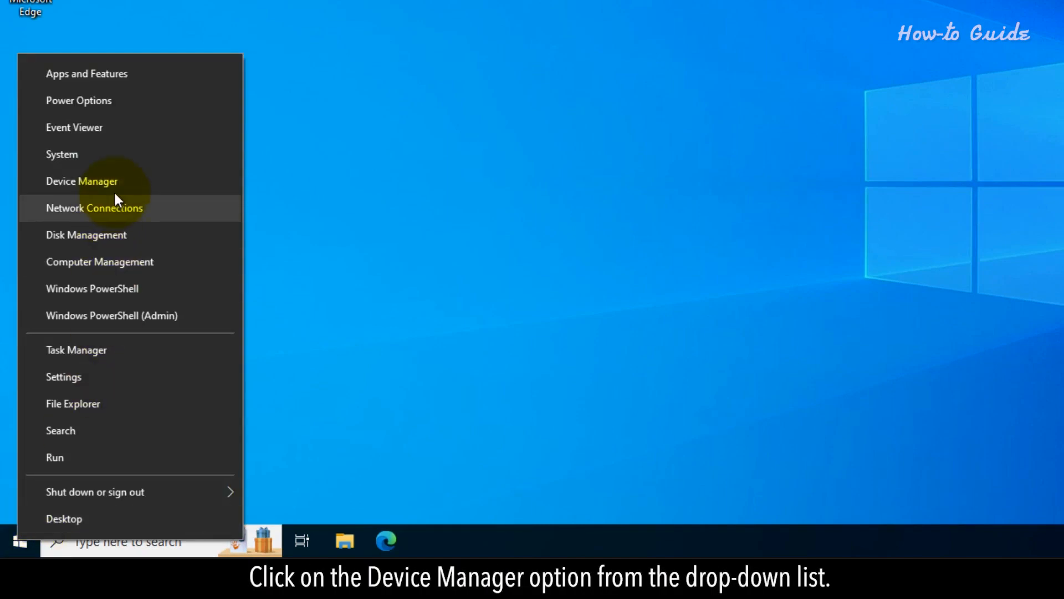
pyautogui.click(82, 181)
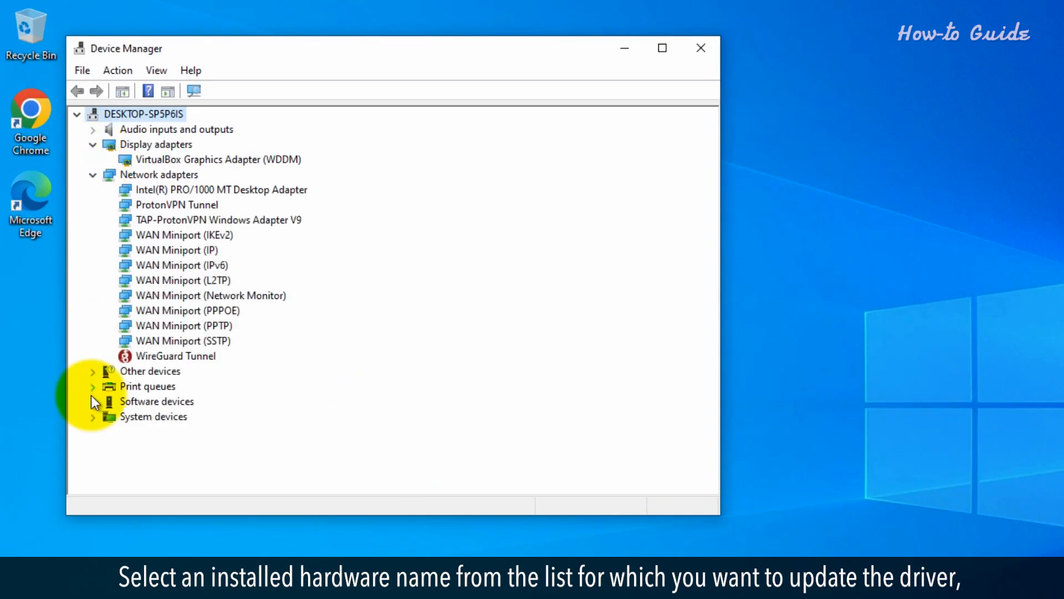
# - Choose Update driver for the VirtualBox Graphics Adapter (WDDM) under Display adapters
pyautogui.scroll(-3)
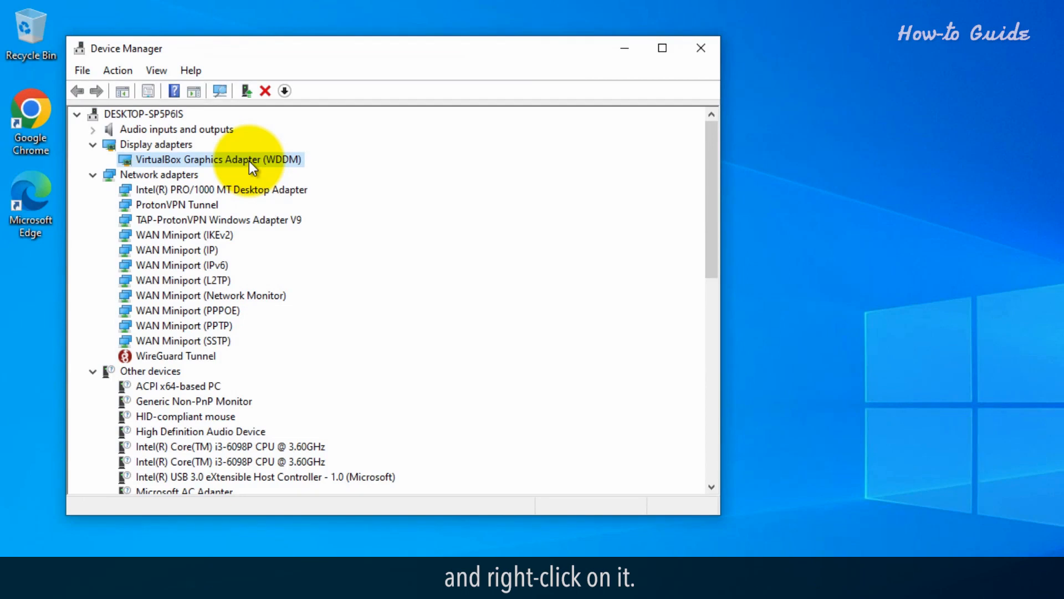
pyautogui.rightClick(217, 159)
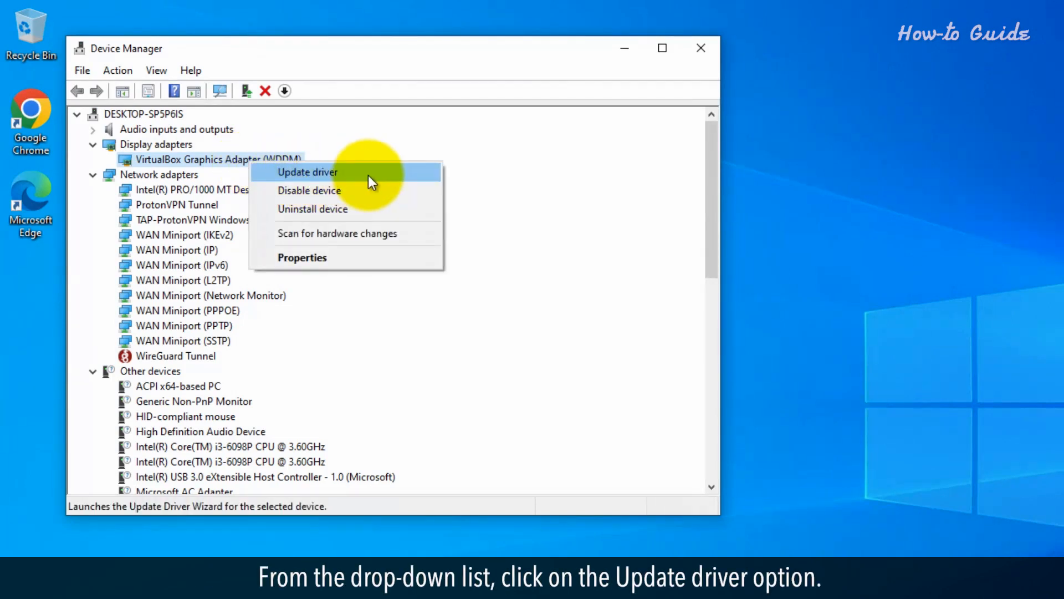
pyautogui.click(307, 172)
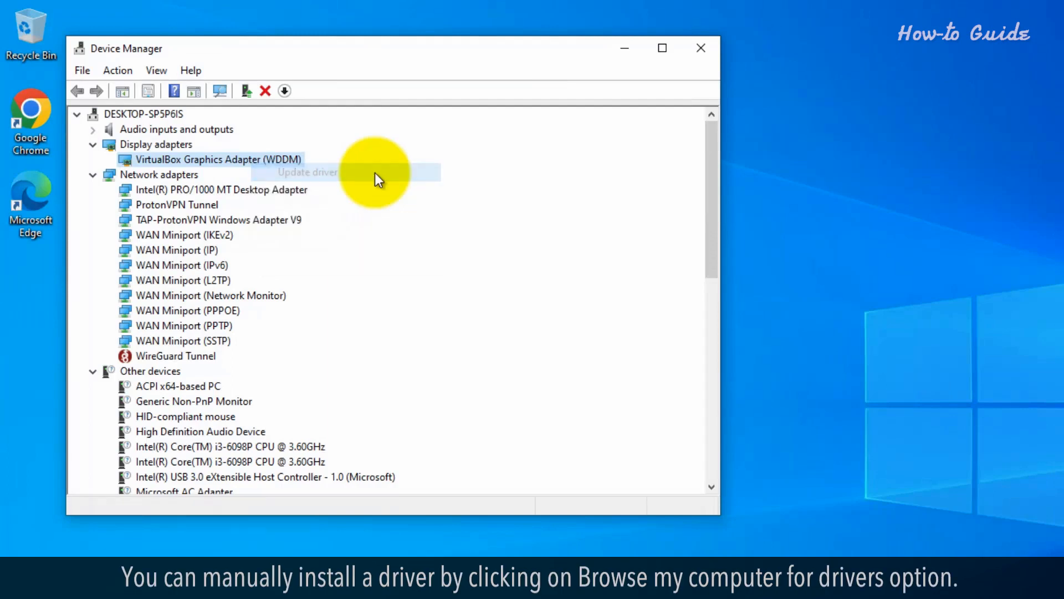
# - Search automatically for drivers, accept that the best driver is installed, and close Device Manager
pyautogui.click(306, 172)
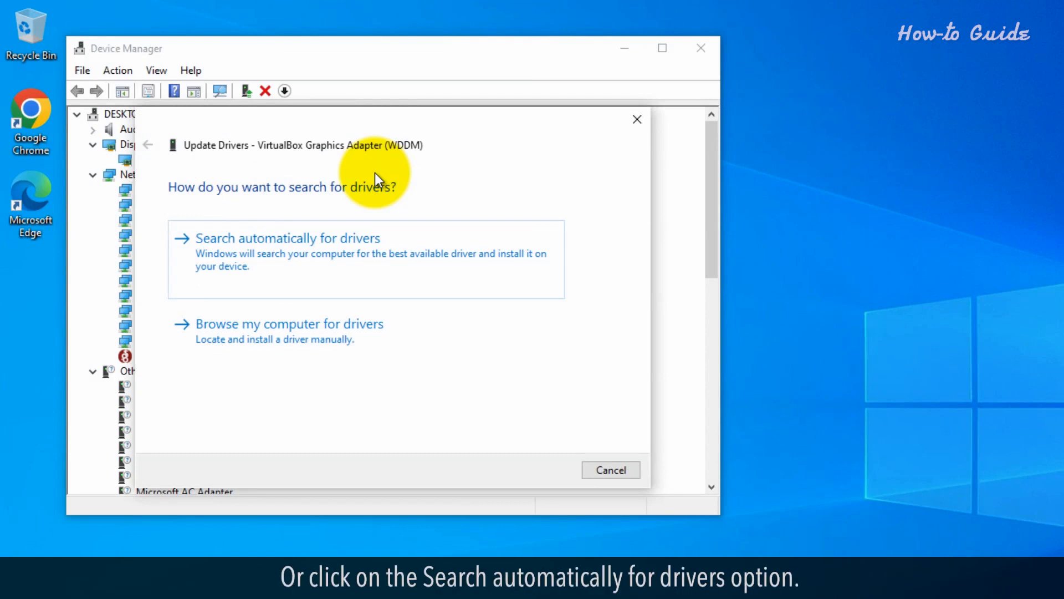
pyautogui.moveTo(360, 265)
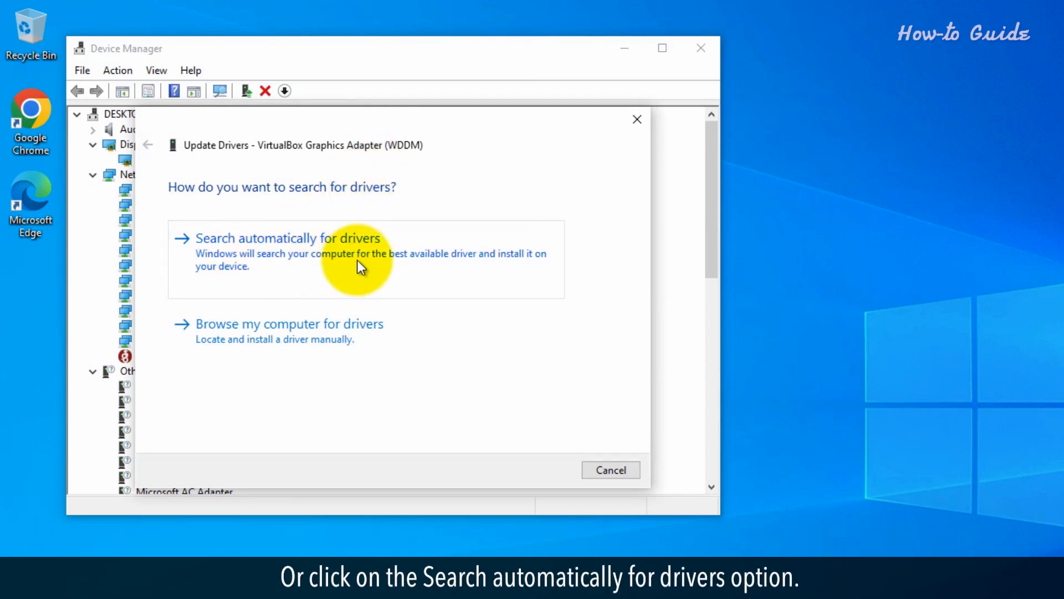
pyautogui.click(288, 238)
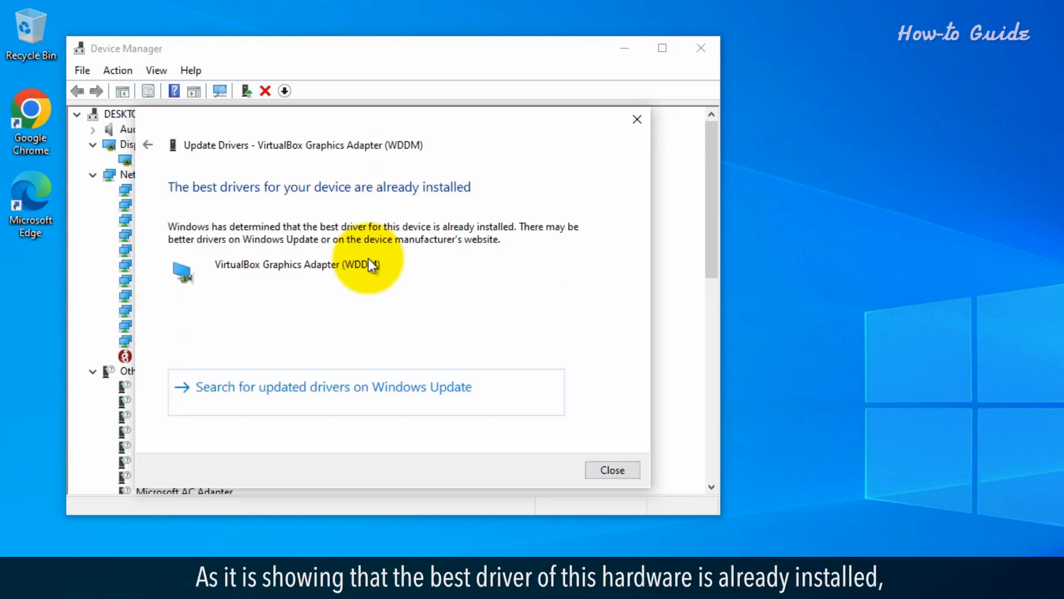
pyautogui.moveTo(352, 217)
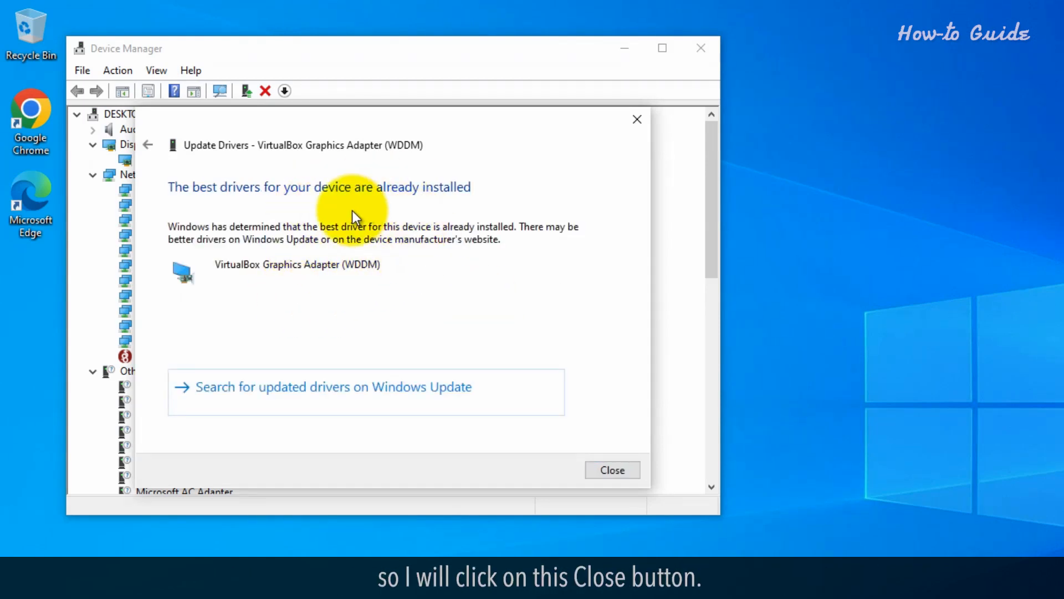
pyautogui.moveTo(612, 470)
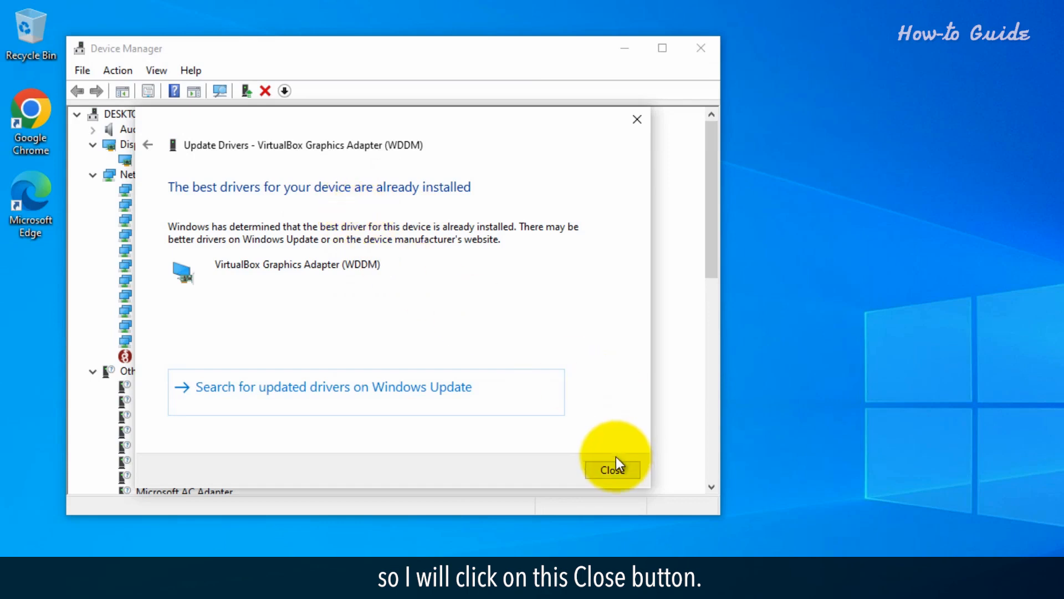
pyautogui.click(612, 470)
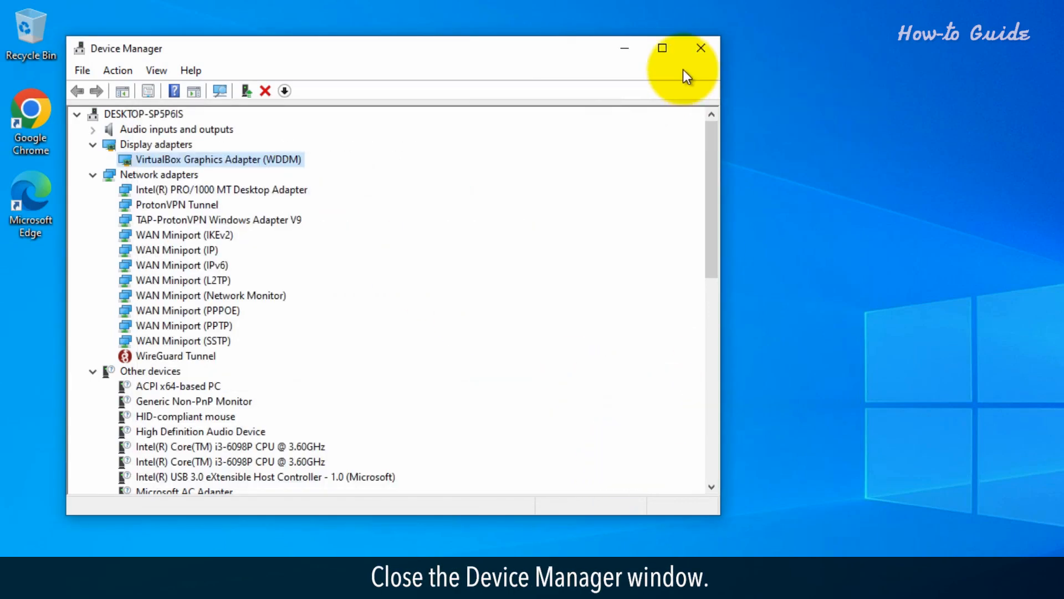
pyautogui.click(701, 47)
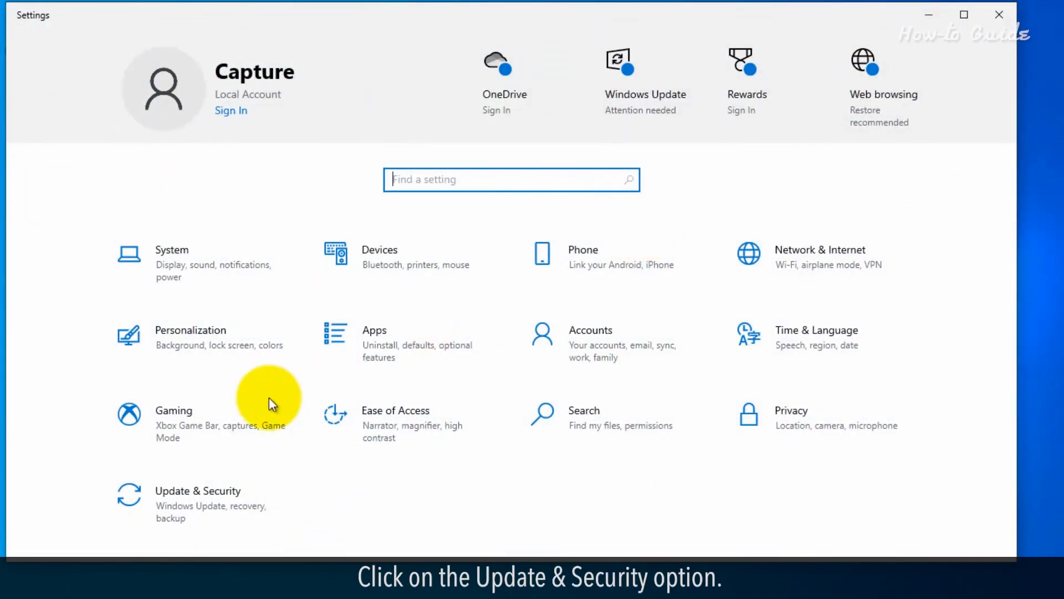
# - Go to Update & Security to reach the Windows Update page
pyautogui.click(197, 490)
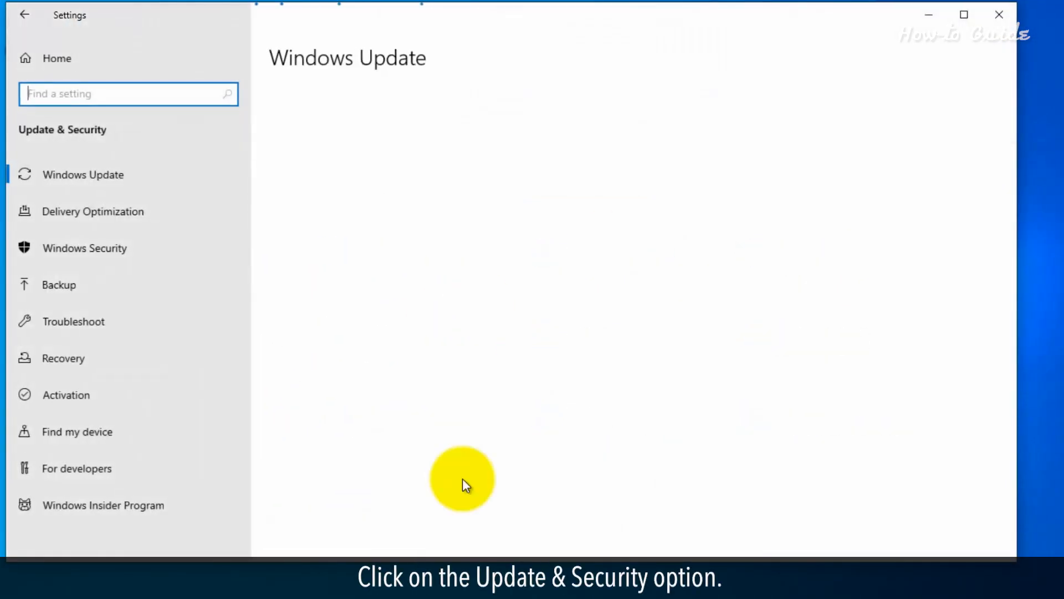